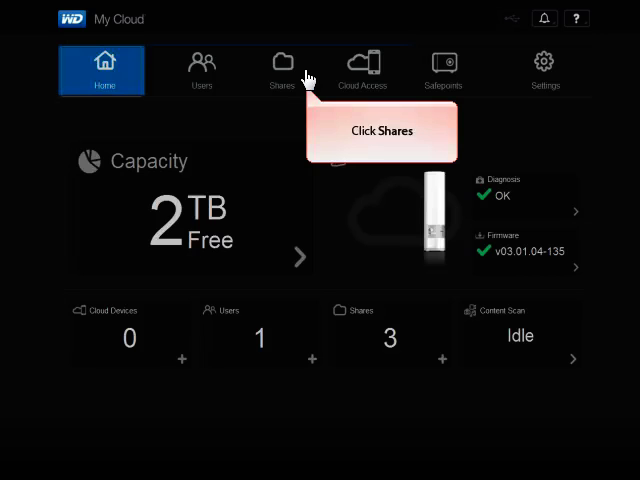
- Show the Shares area listing the device's existing shares
{"action": "left_click", "coordinate": [282, 70]}
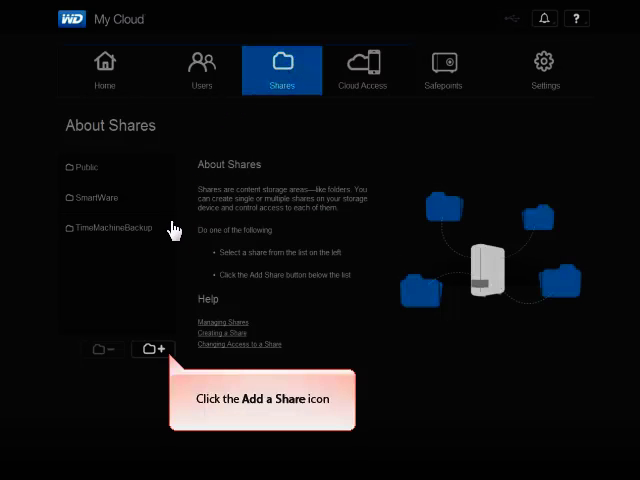
- Start a new share and name it WDTest in the Share Name field
{"action": "left_click", "coordinate": [152, 348]}
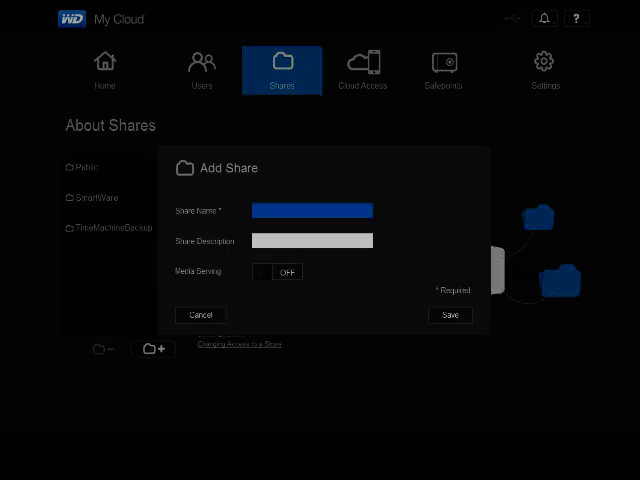
{"action": "left_click", "coordinate": [312, 210]}
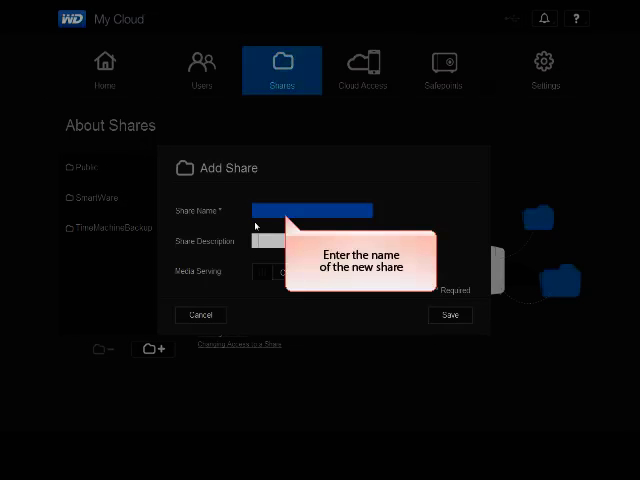
{"action": "type", "text": "WDTest"}
{"action": "left_click", "coordinate": [312, 240]}
{"action": "type", "text": "Share for Test"}
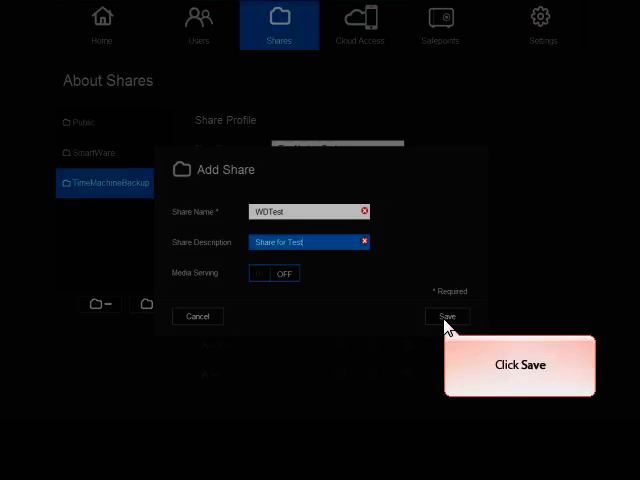
- Save WDTest so it joins the share list with public access on
{"action": "left_click", "coordinate": [446, 316]}
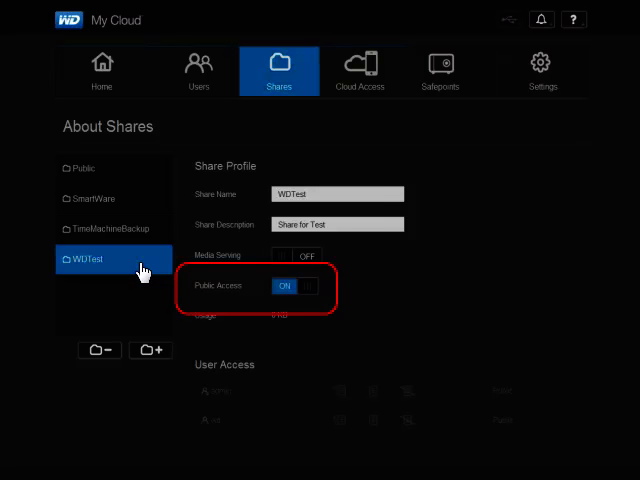
{"action": "mouse_move", "coordinate": [300, 288]}
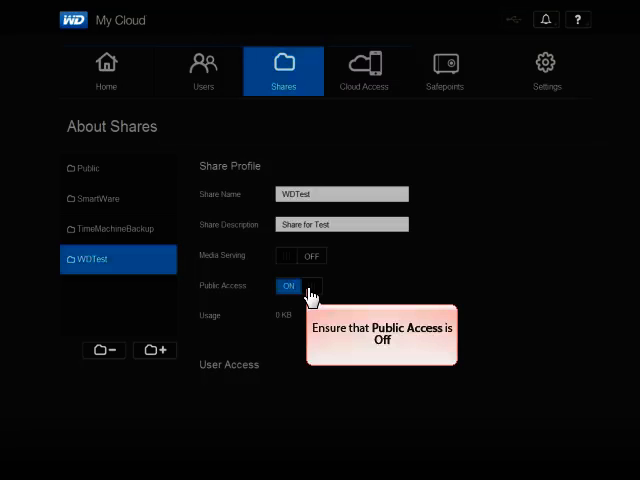
- Turn WDTest's Public Access off, grant admin Full Access and the other user No Access
{"action": "left_click", "coordinate": [288, 286]}
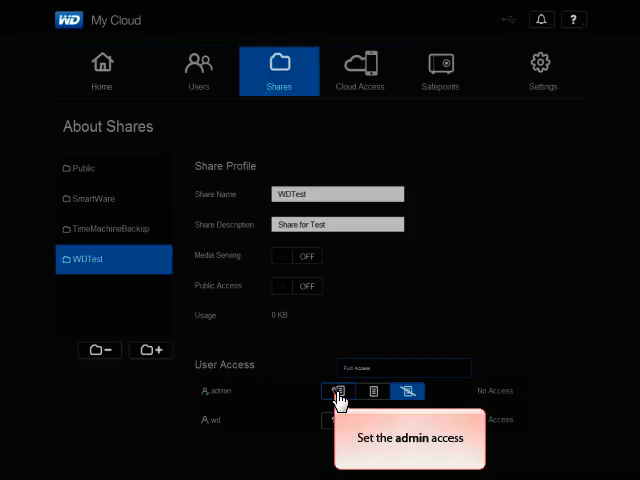
{"action": "left_click", "coordinate": [340, 392]}
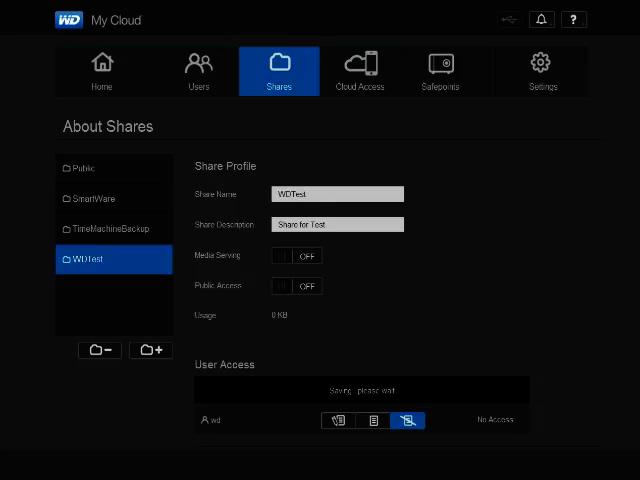
{"action": "left_click", "coordinate": [100, 350]}
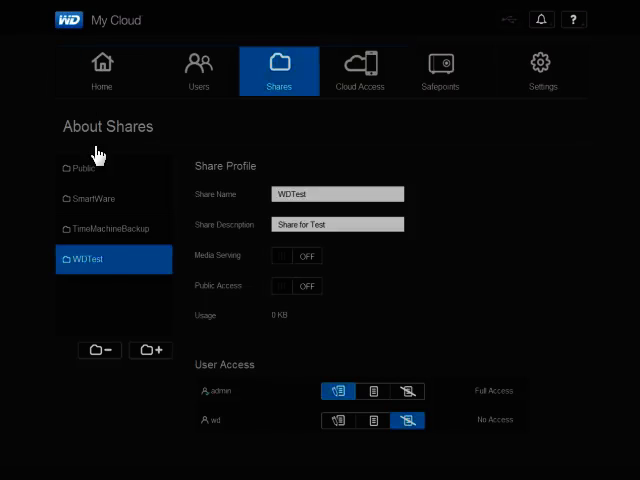
{"action": "mouse_move", "coordinate": [98, 350]}
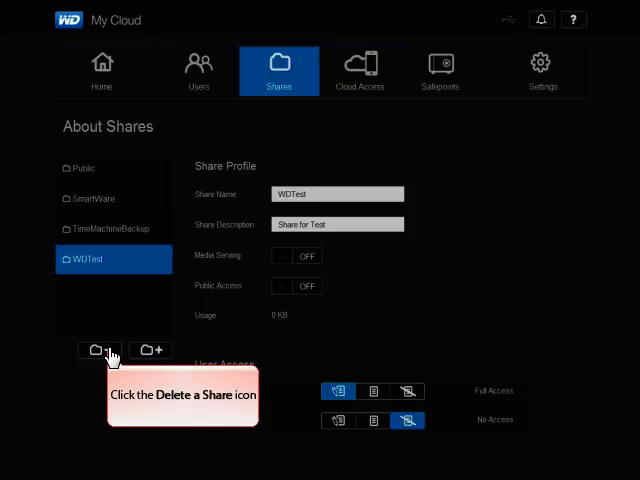
- Delete WDTest and confirm, leaving Public, SmartWare and TimeMachineBackup
{"action": "left_click", "coordinate": [96, 348]}
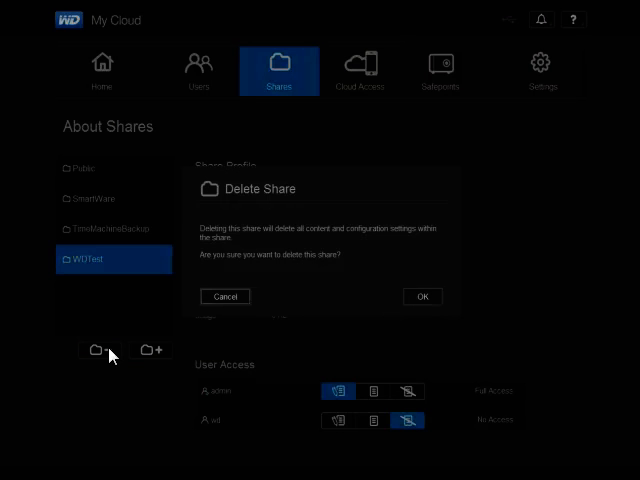
{"action": "mouse_move", "coordinate": [220, 356]}
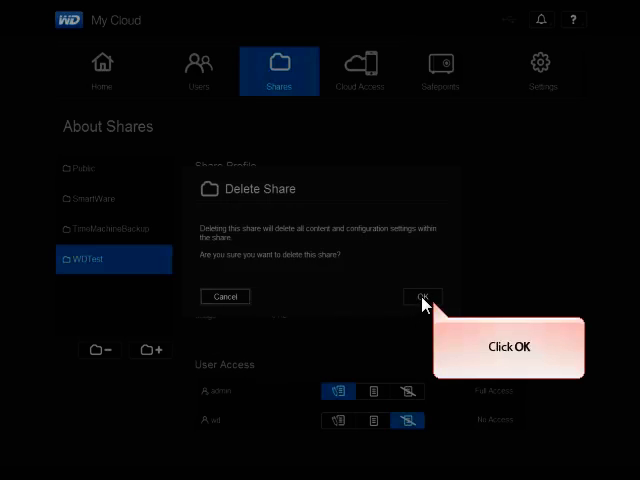
{"action": "left_click", "coordinate": [422, 296]}
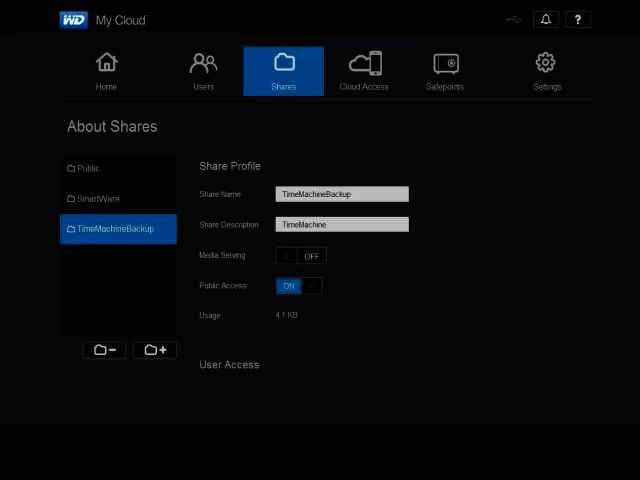